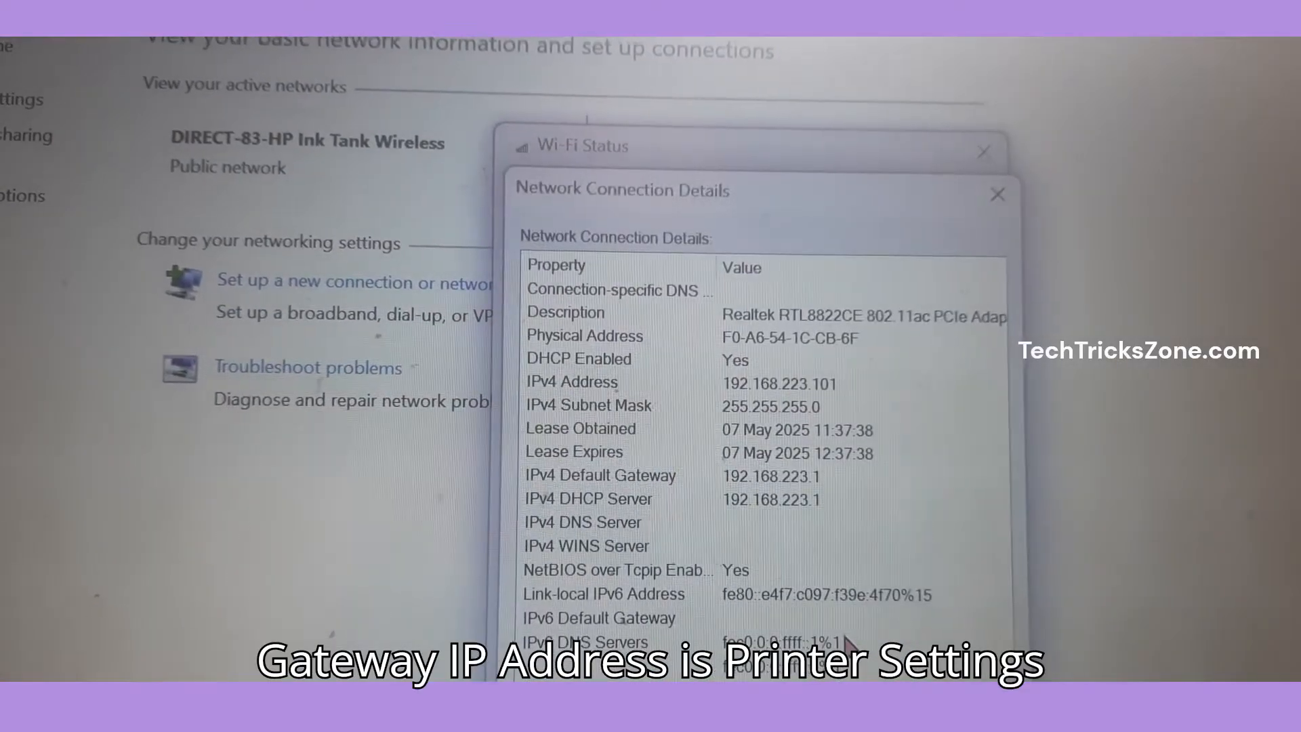
- Close the Network Connection Details dialog after noting gateway 192.168.223.1
click(998, 194)
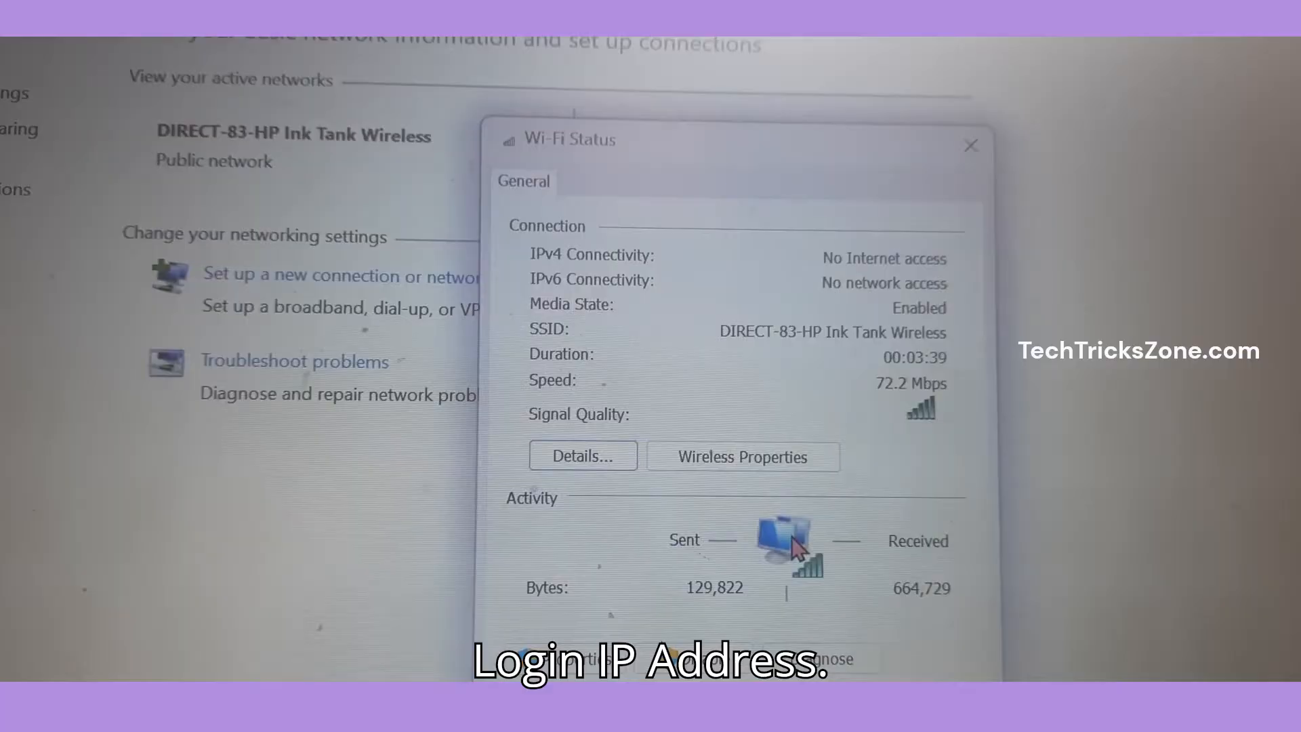
- Load the printer's web server home page at the gateway address 192.168.223.1
click(581, 457)
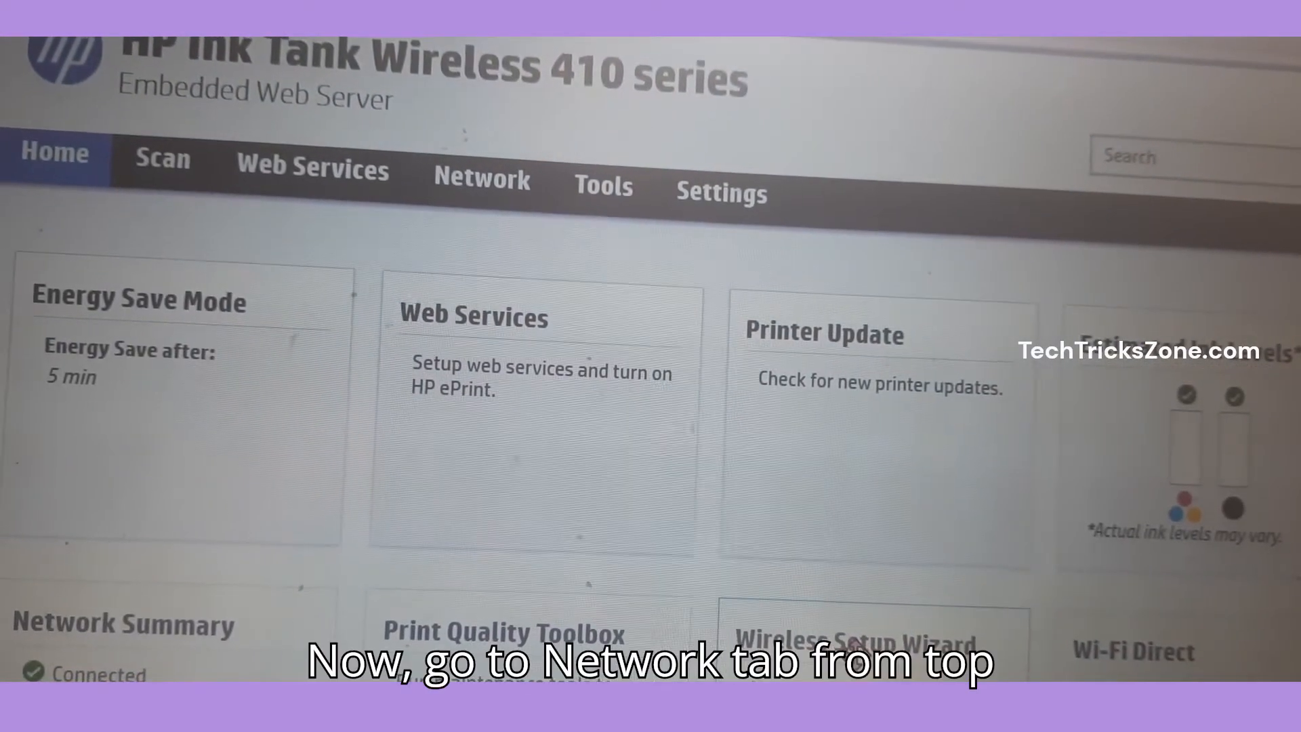
- Show the Network Summary and expand the Wireless (802.11) settings in the sidebar
click(485, 178)
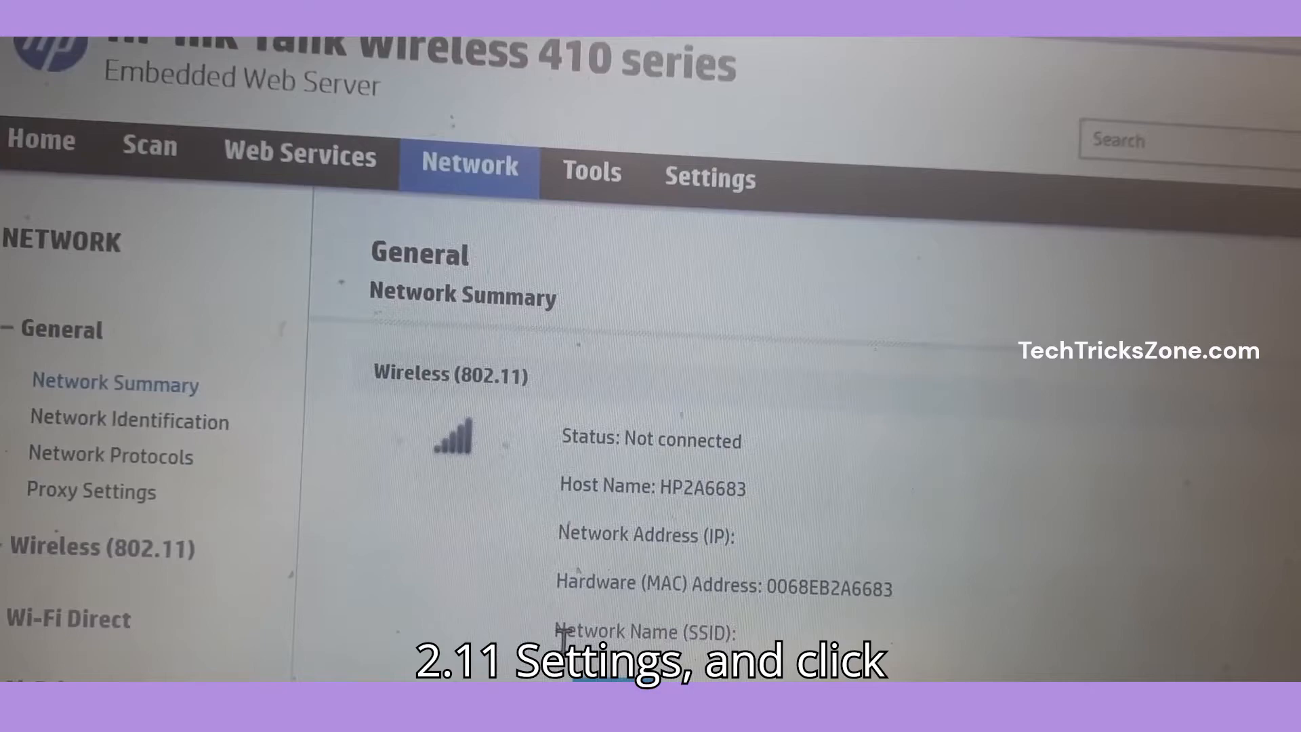
scroll(down, 3)
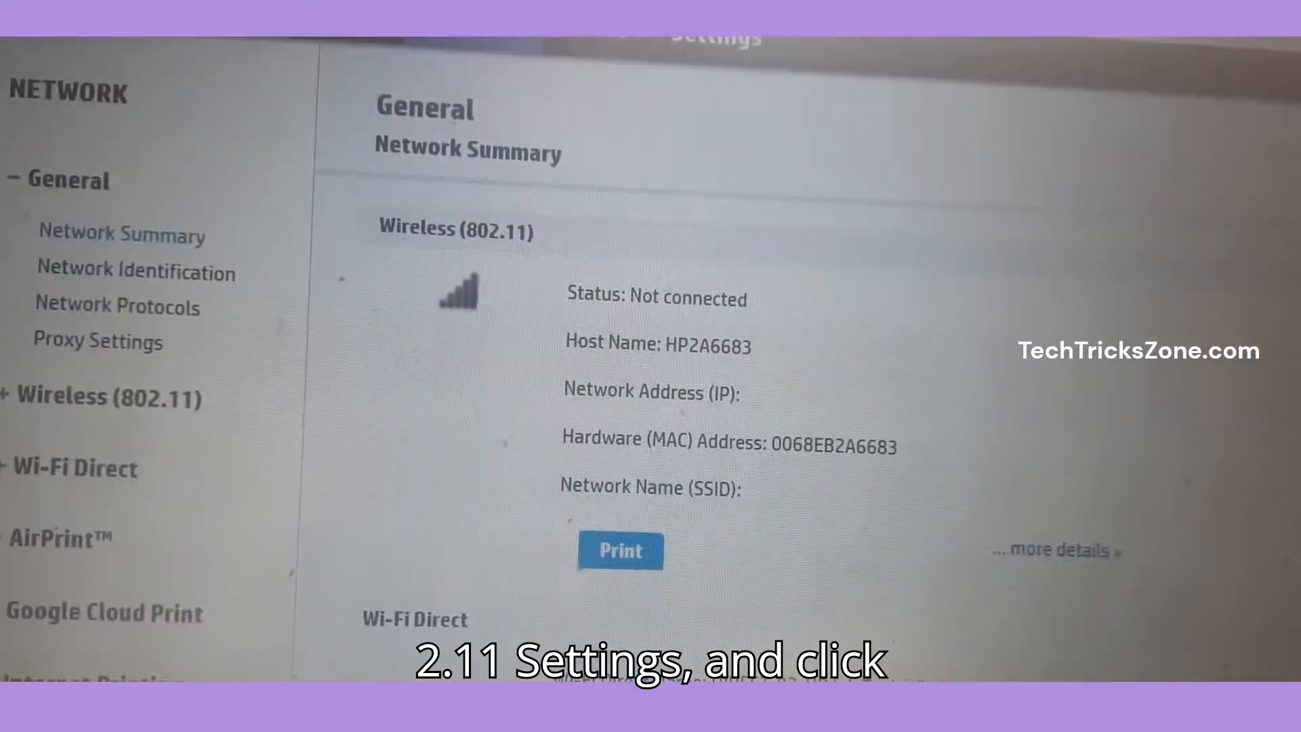
click(99, 397)
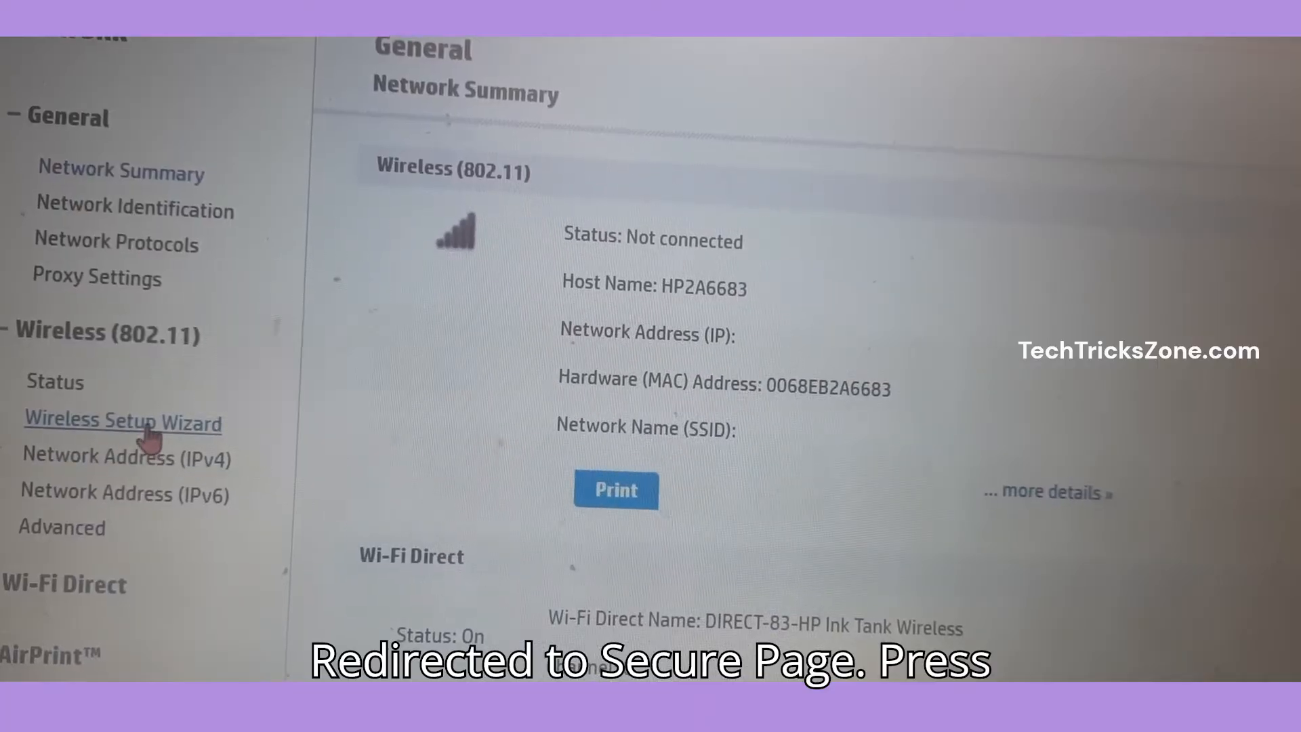
- Launch the Wireless Setup Wizard and review its Step 1 welcome page
click(122, 421)
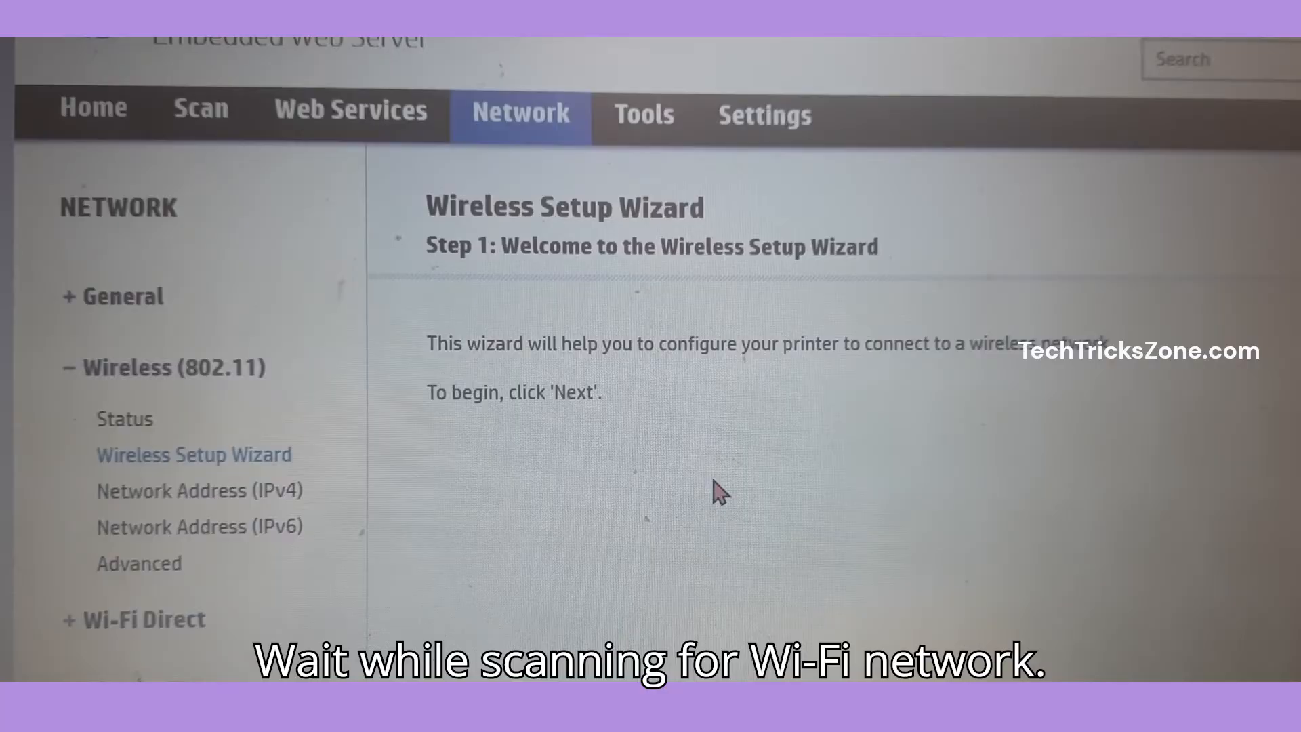
scroll(down, 3)
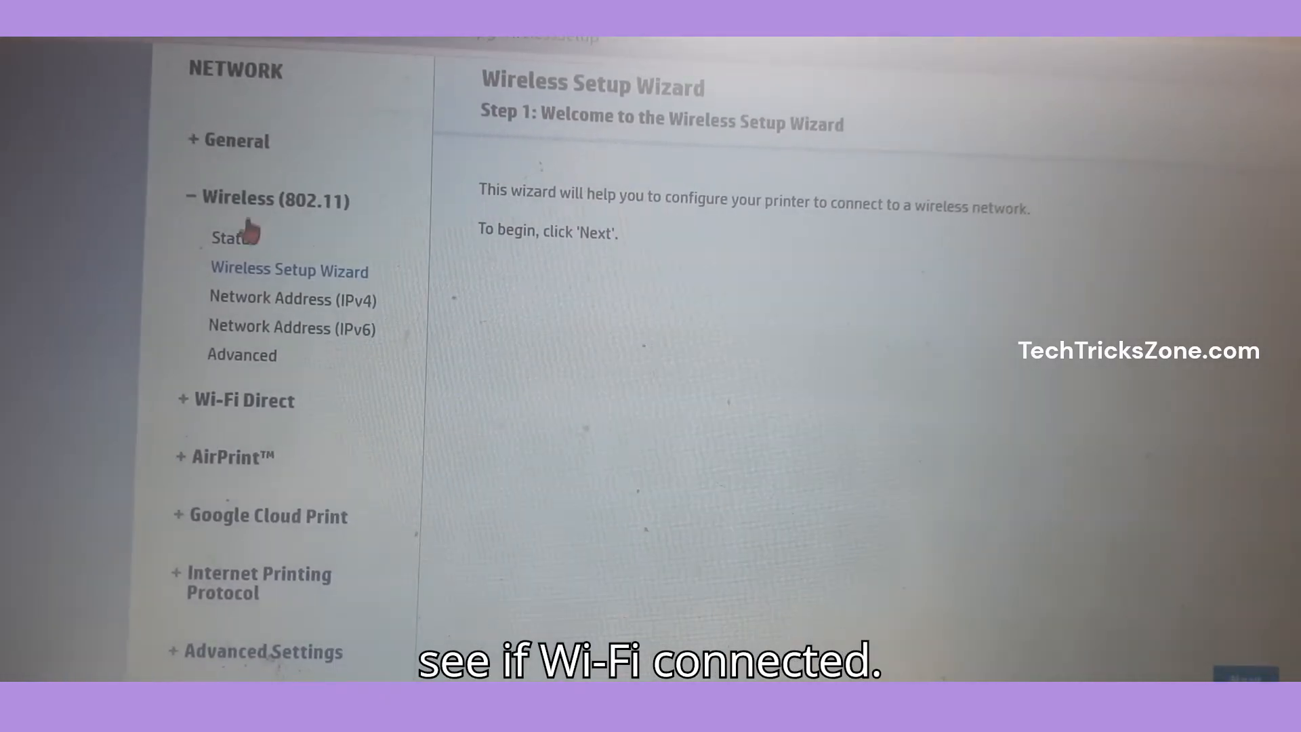
- View the Wireless (802.11) Status showing Connected, with the printer's IPv4 details
click(235, 236)
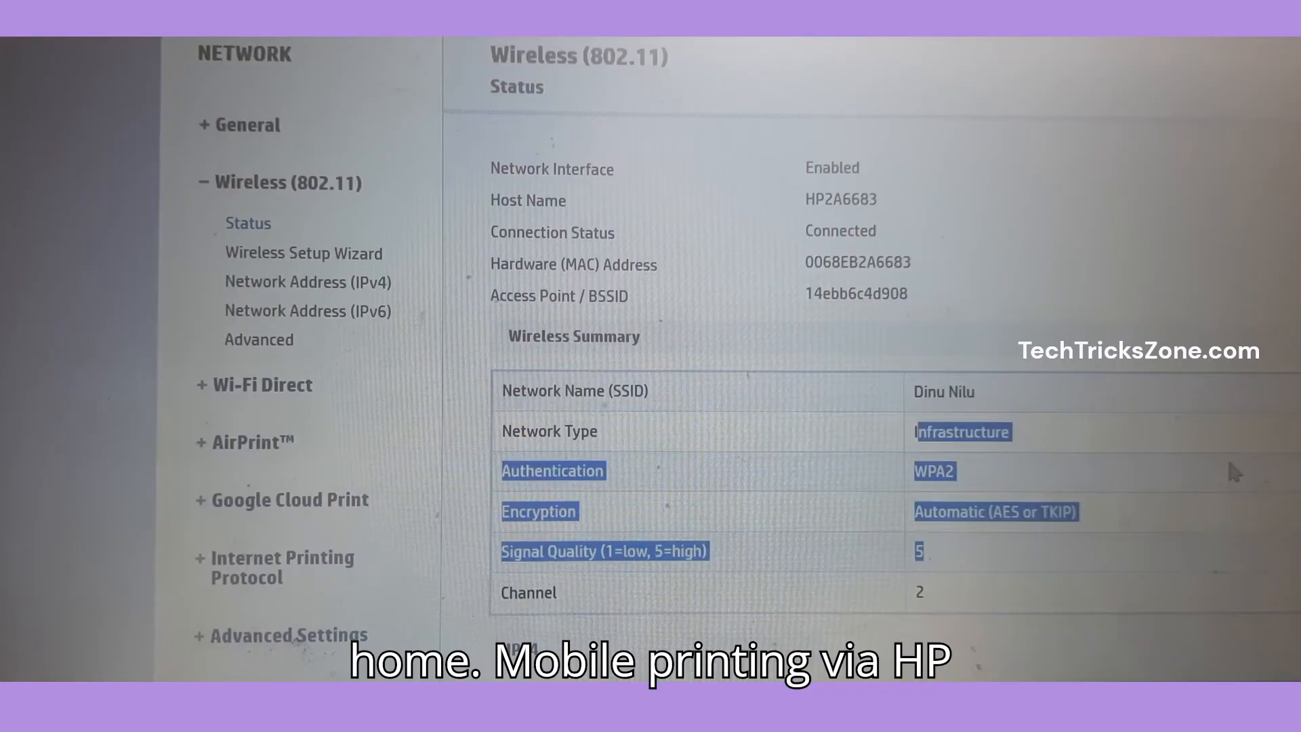
scroll(down, 3)
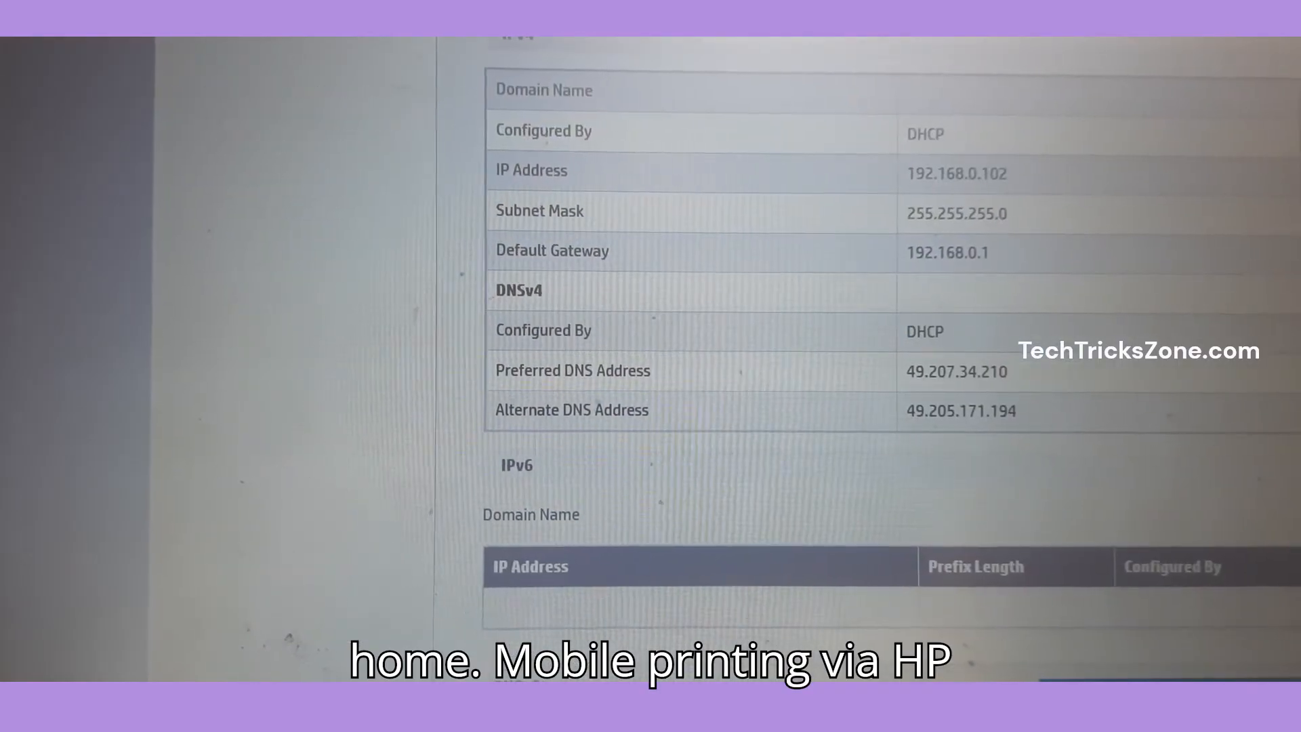